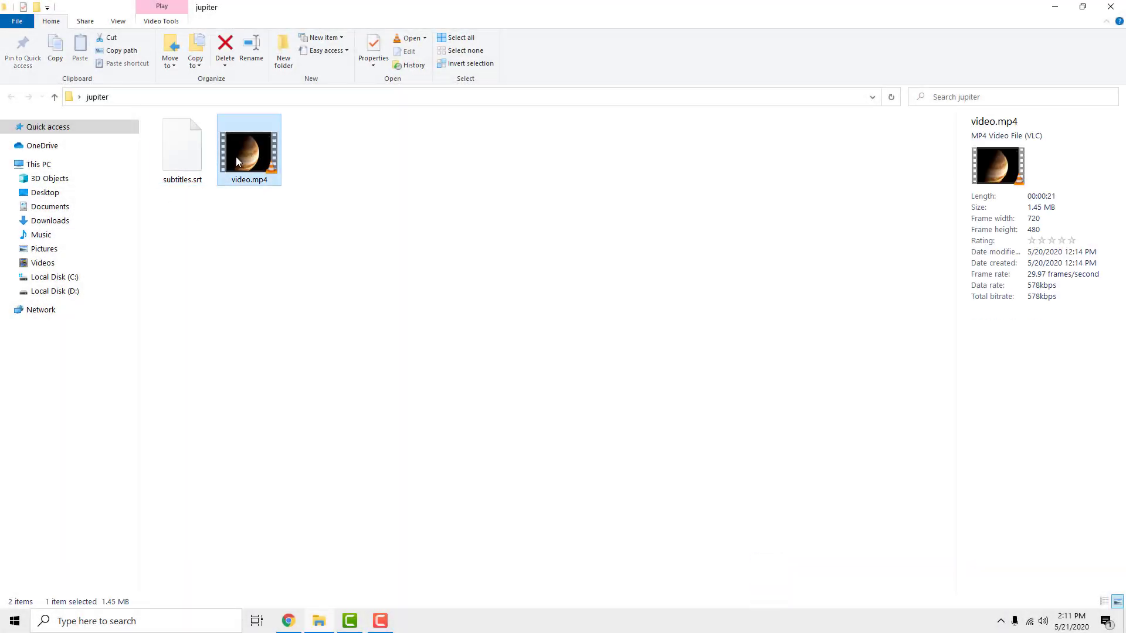
- Open video.mp4 from the jupiter folder in VLC
double_click(249, 148)
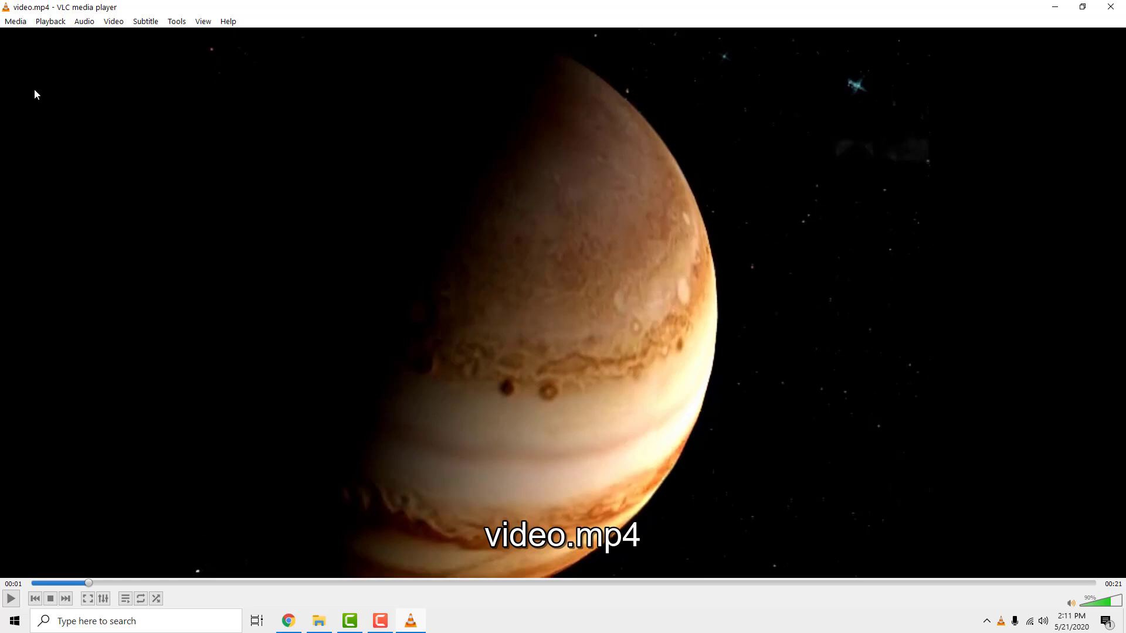
- Add video.mp4 as the source file in Media > Stream
click(14, 22)
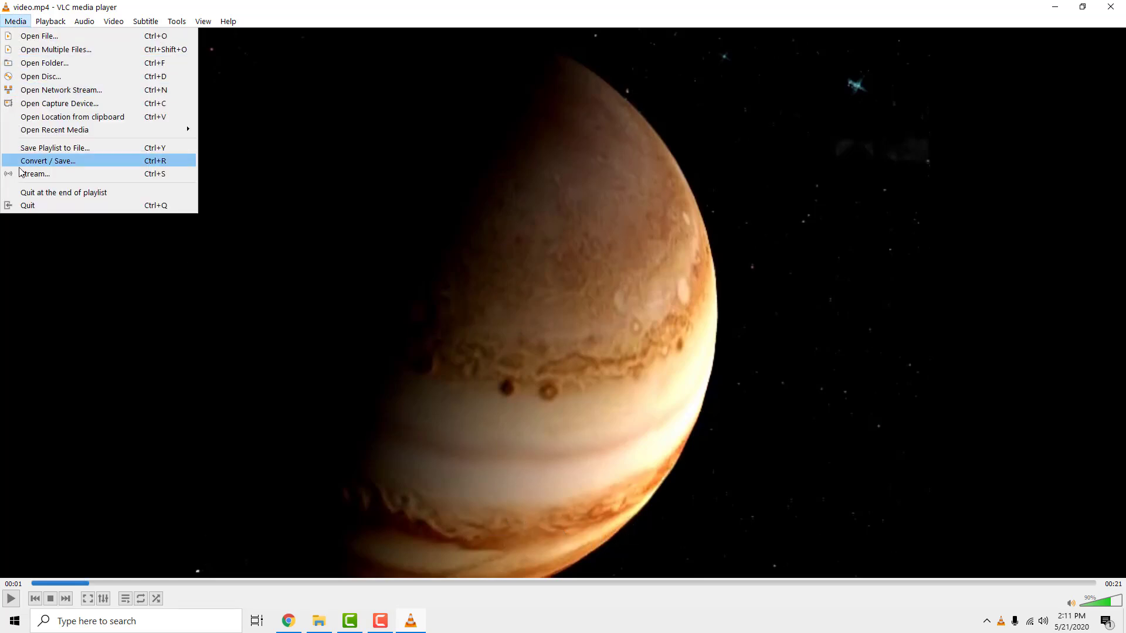
click(34, 175)
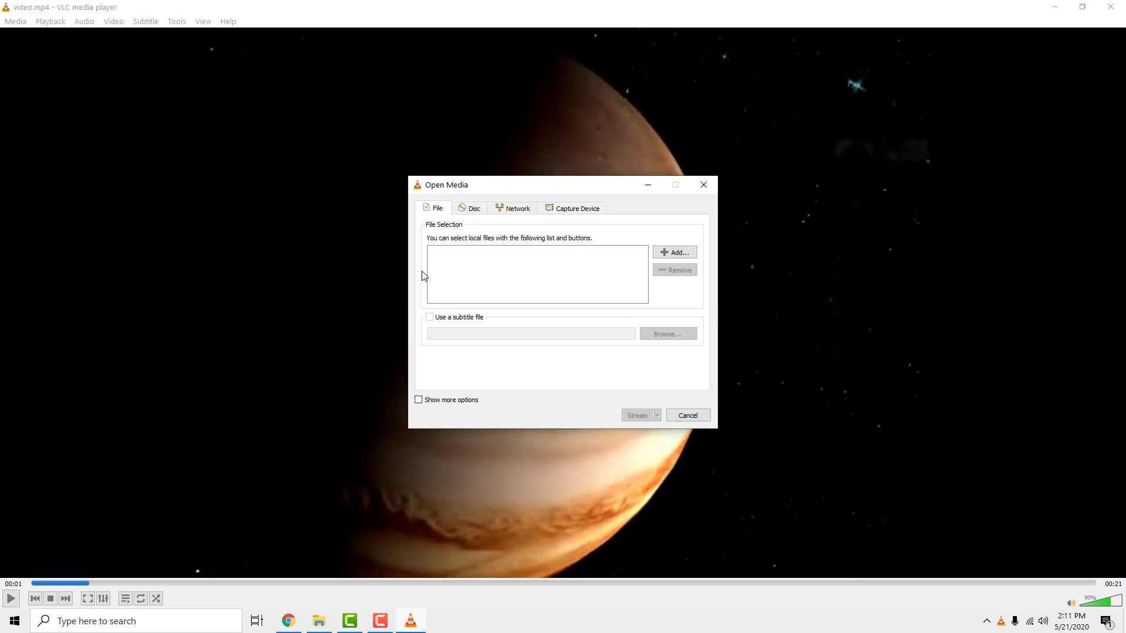
click(674, 252)
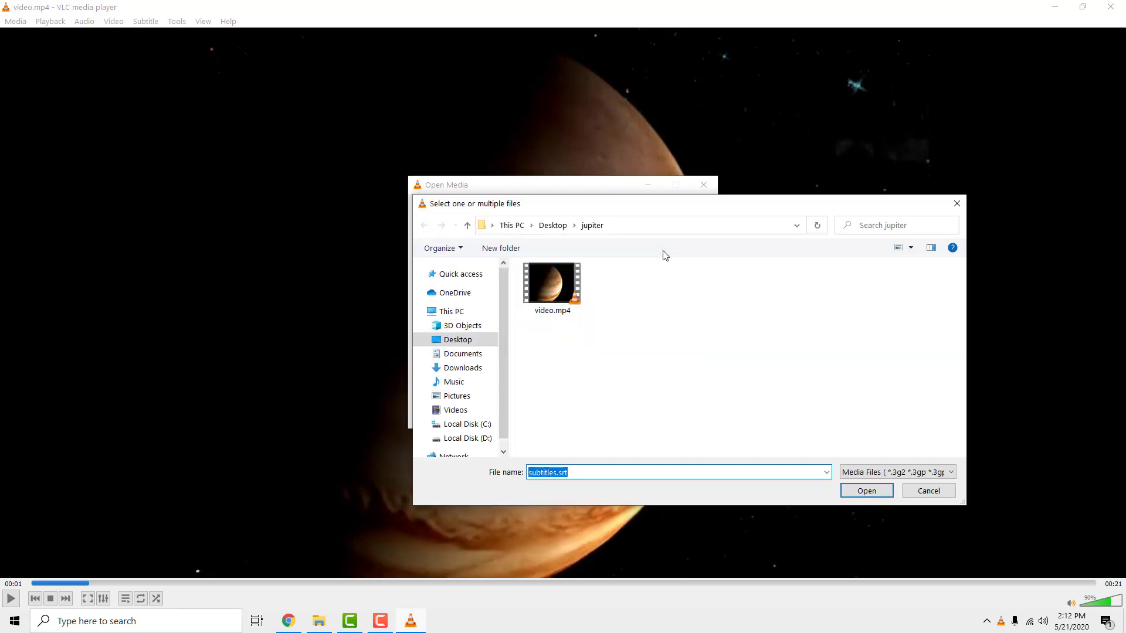
click(551, 282)
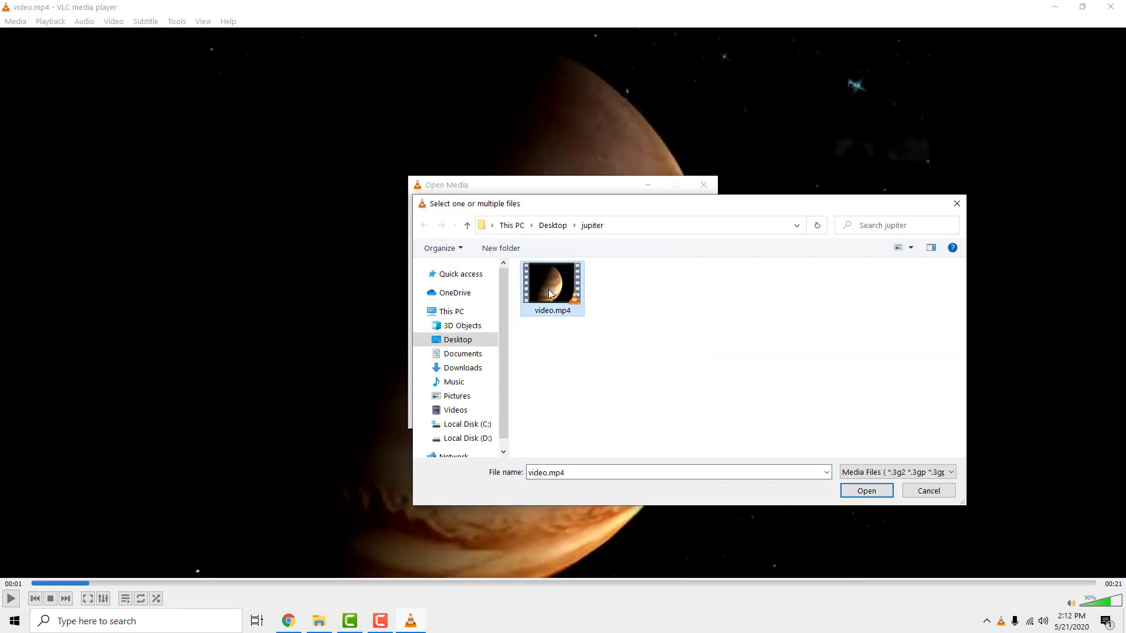
click(866, 490)
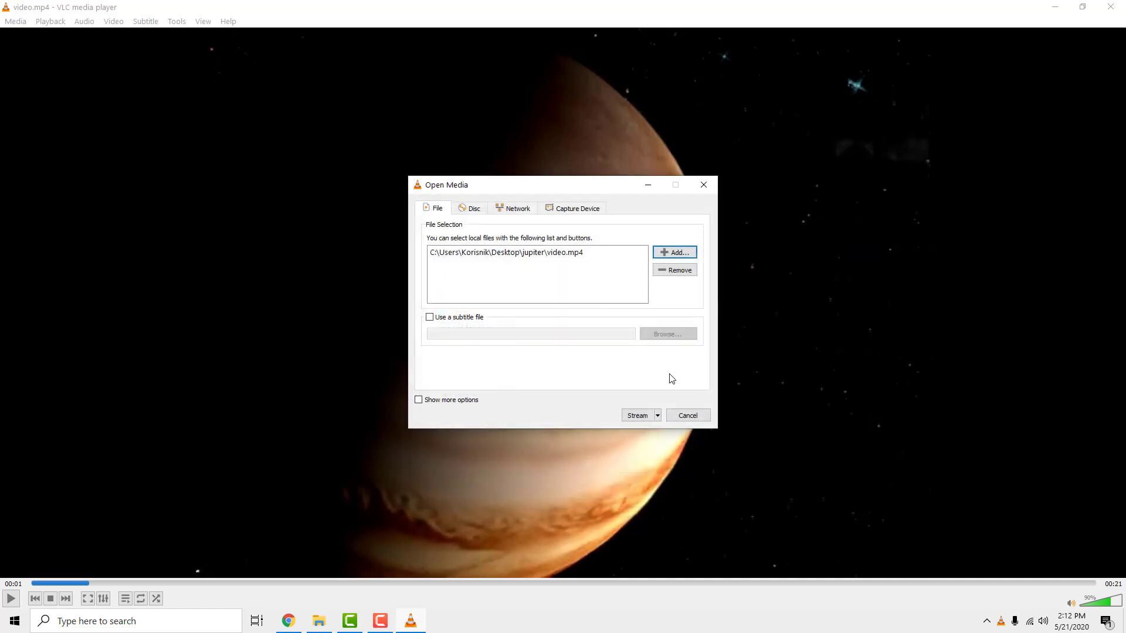
- Attach subtitles.srt as the video's subtitle file
click(430, 317)
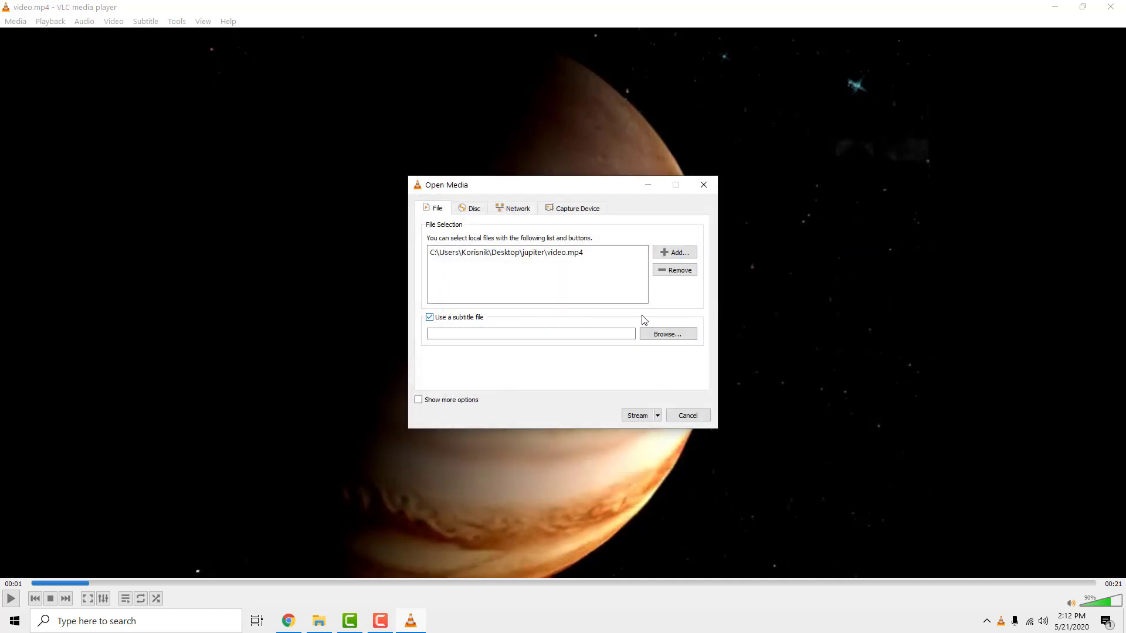
click(666, 334)
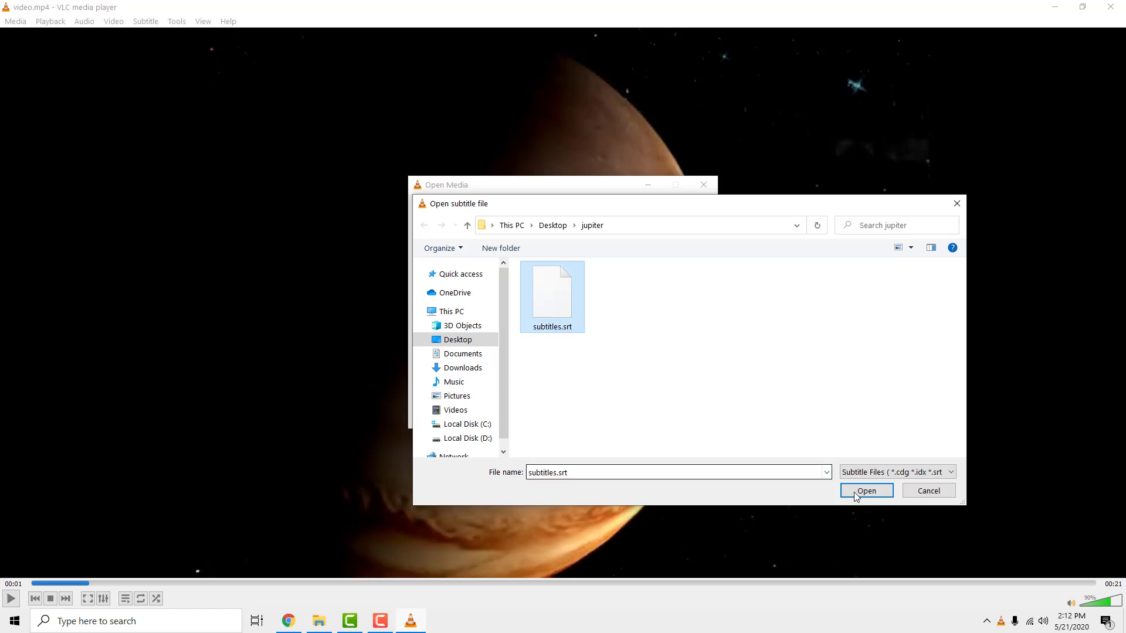
click(865, 490)
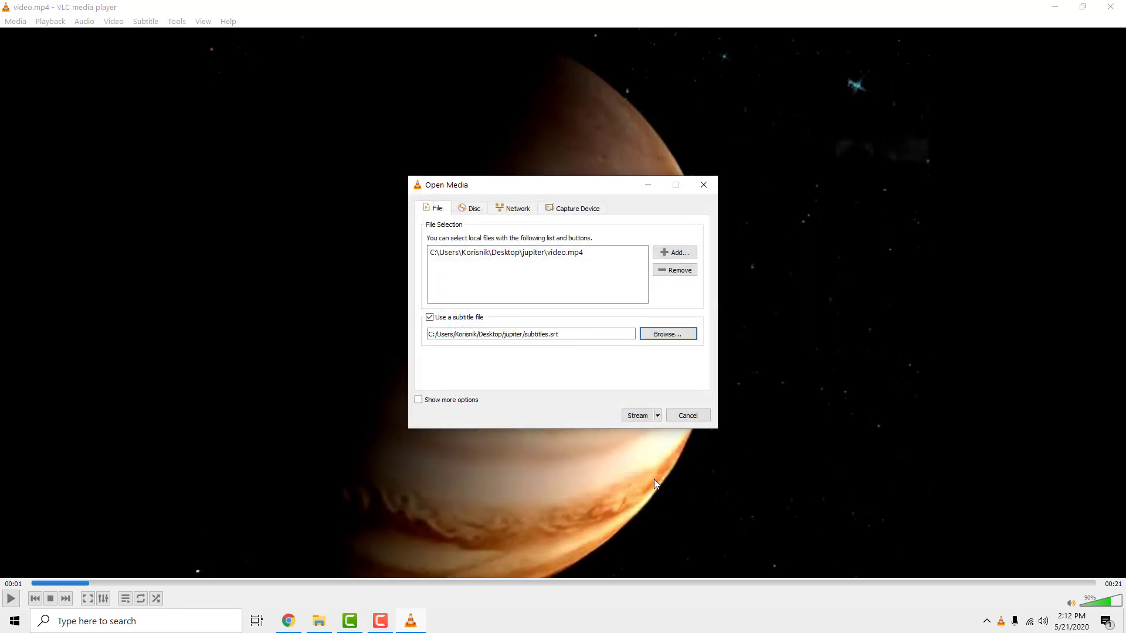
- Add a File destination saving to 'video with subtitles.mp4' in the jupiter folder
click(637, 416)
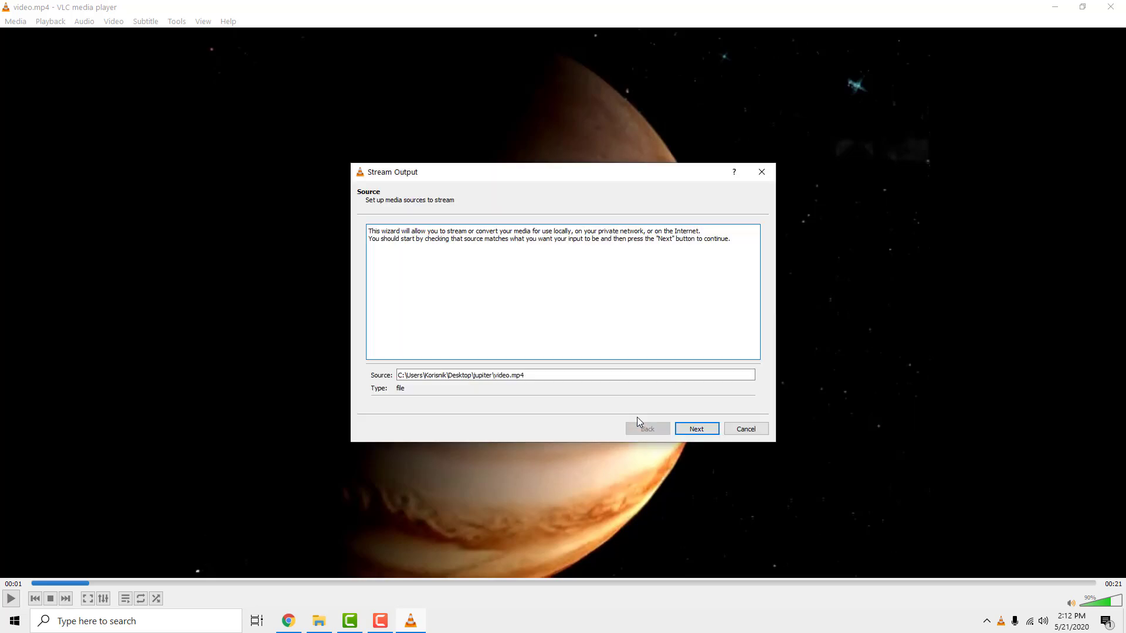
click(694, 429)
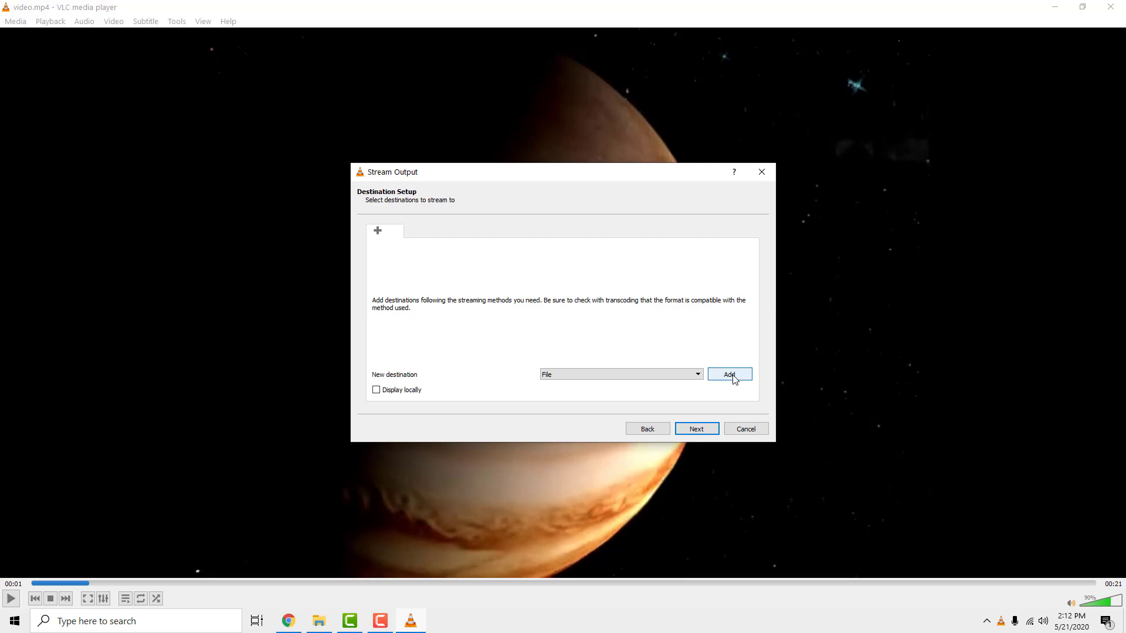
click(729, 374)
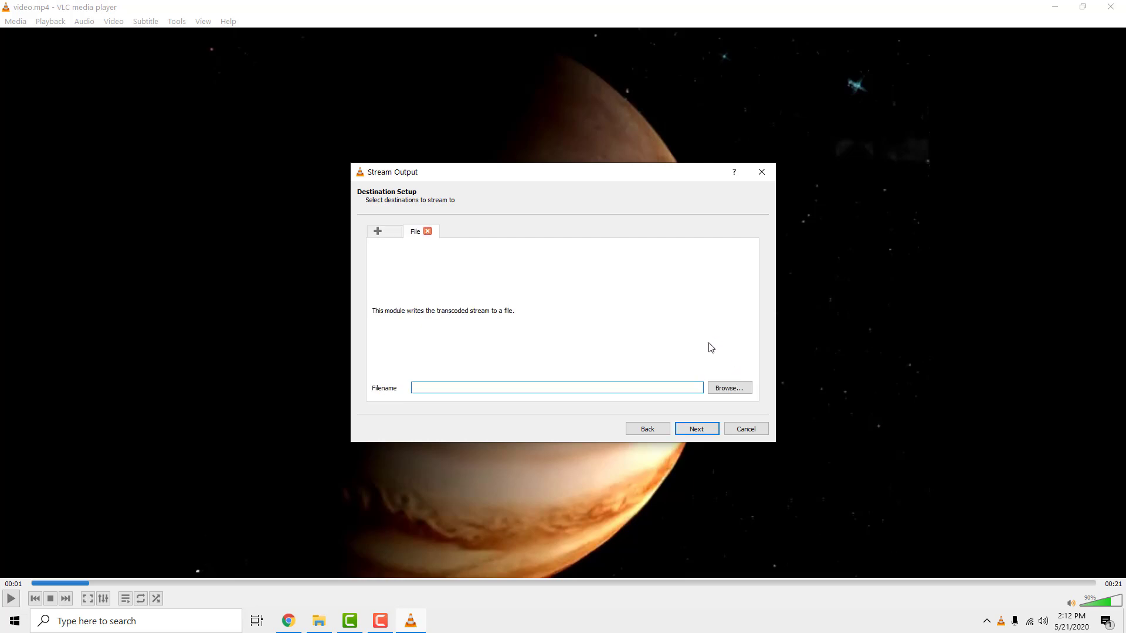
click(728, 388)
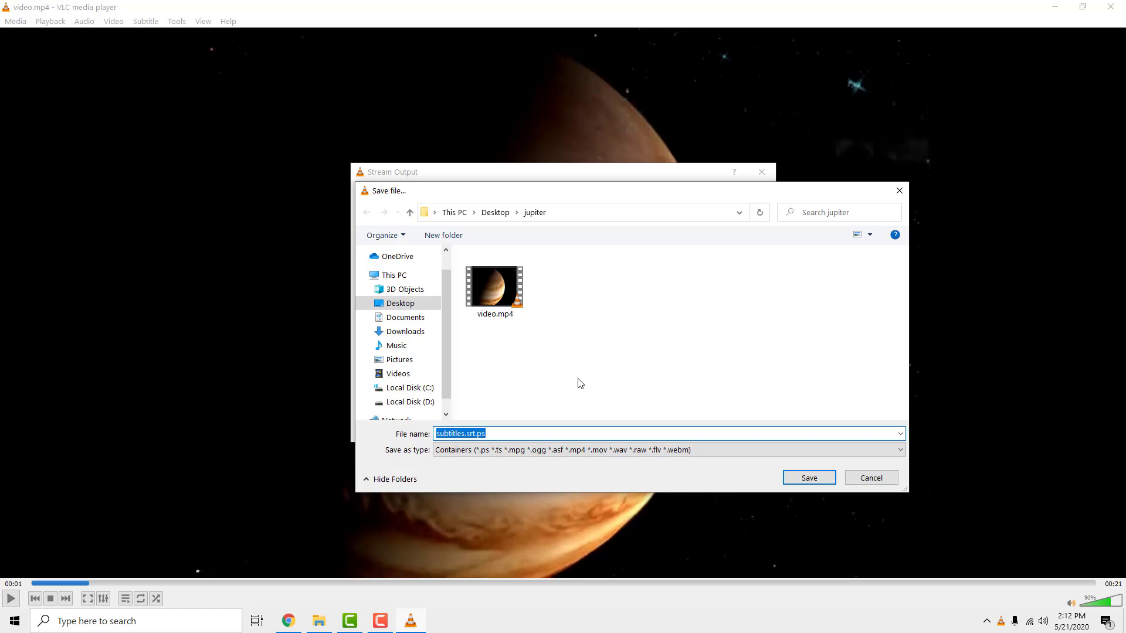
text(video with subtitles)
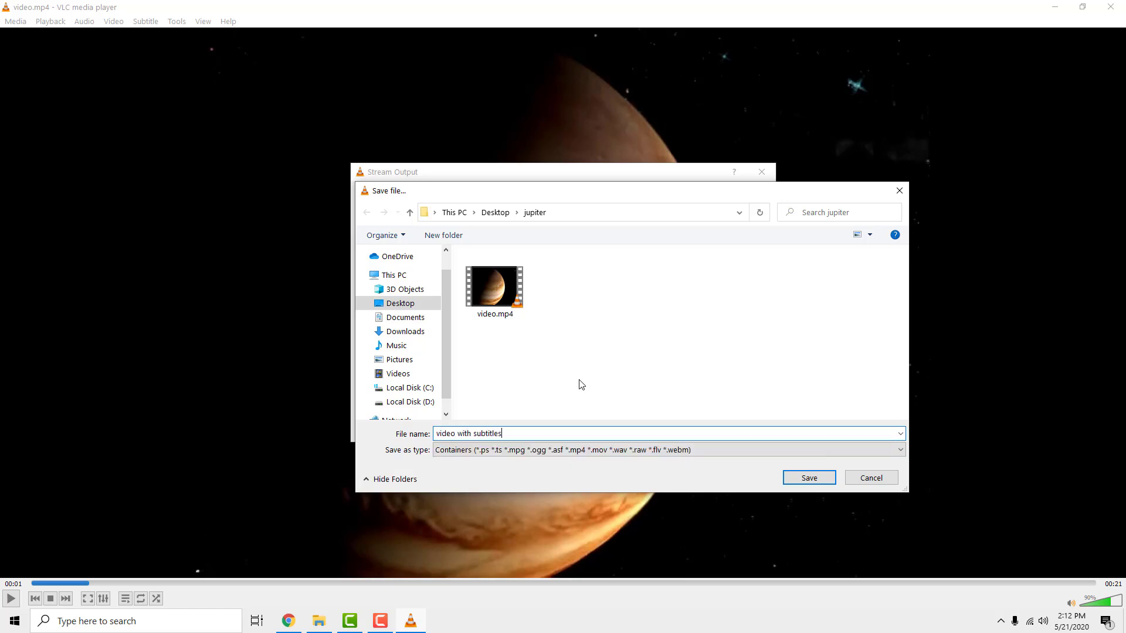
text(.mp4)
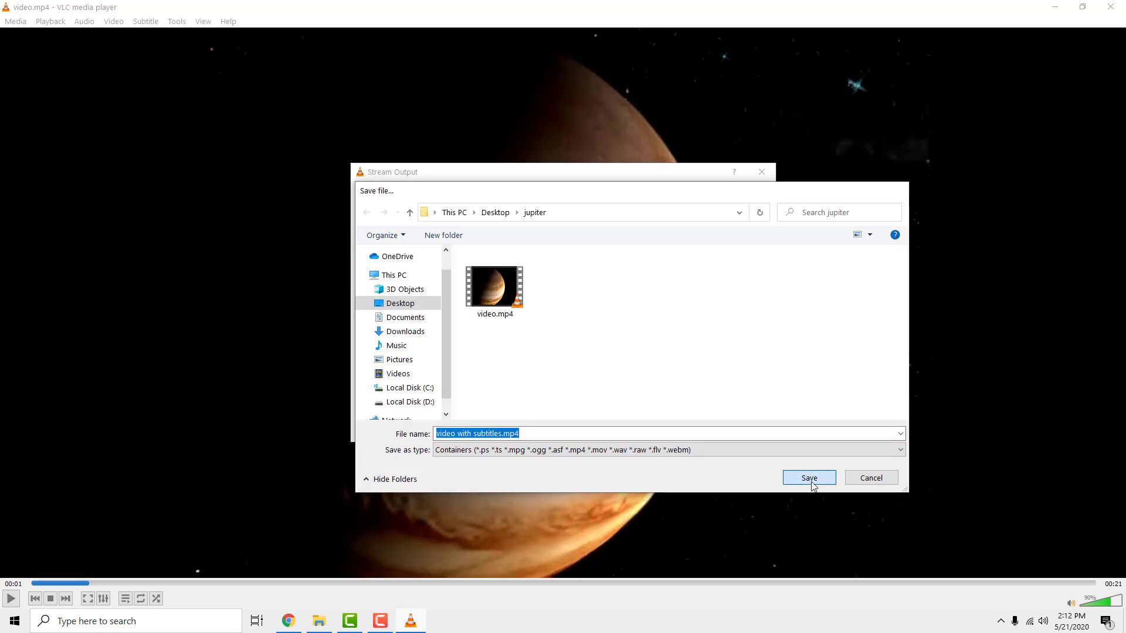
click(809, 478)
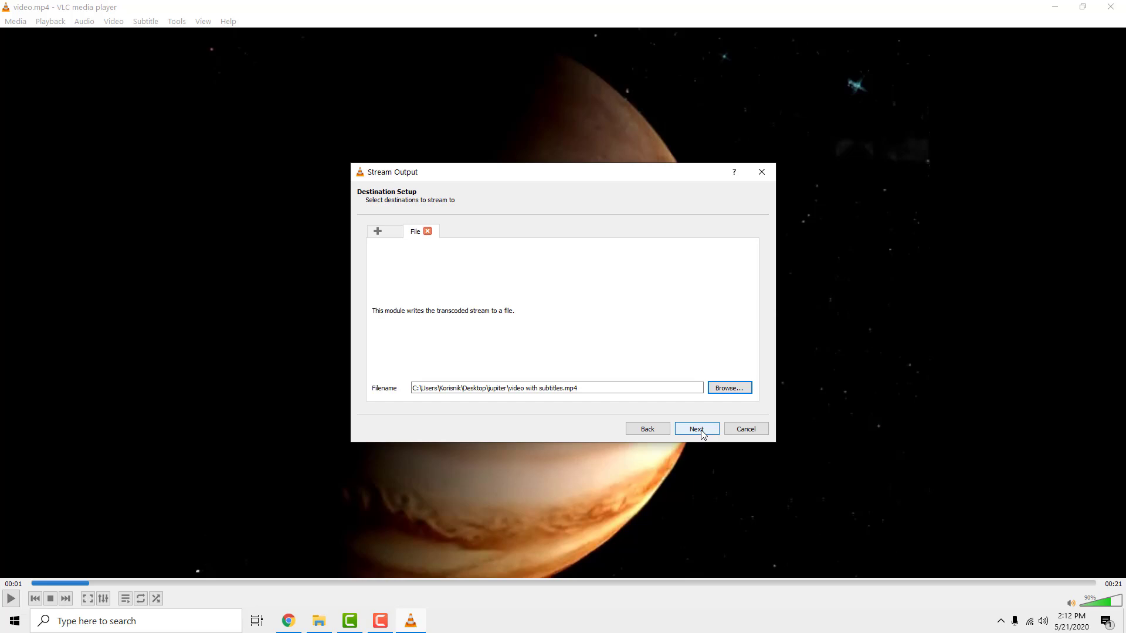
- Choose the Video - H.264 + MP3 (MP4) transcoding profile
click(695, 429)
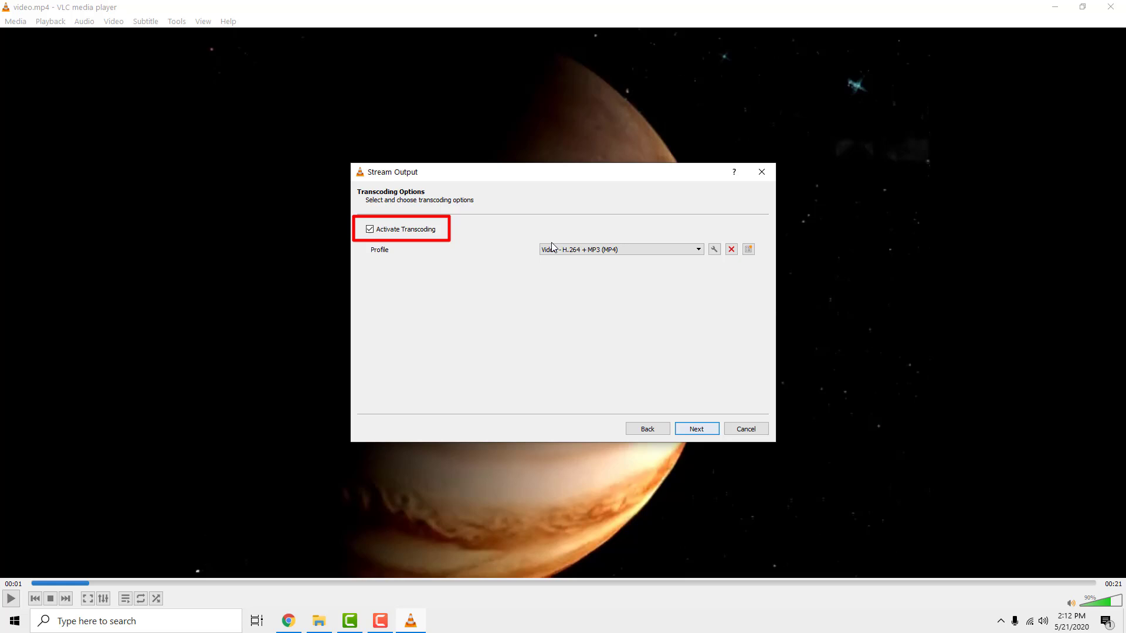
click(621, 249)
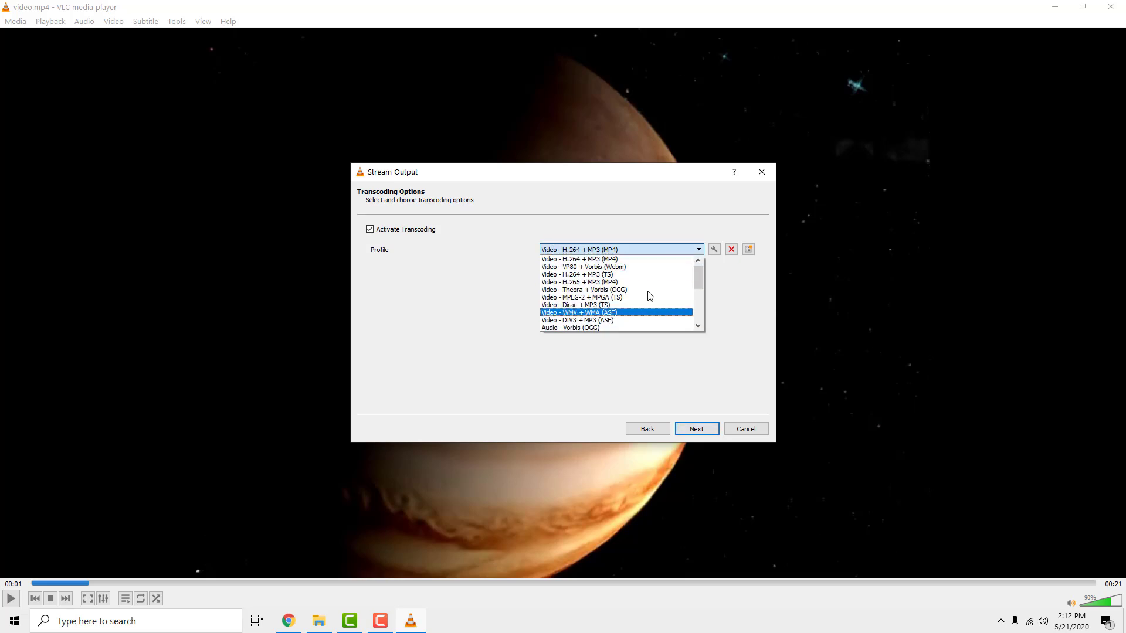
click(580, 260)
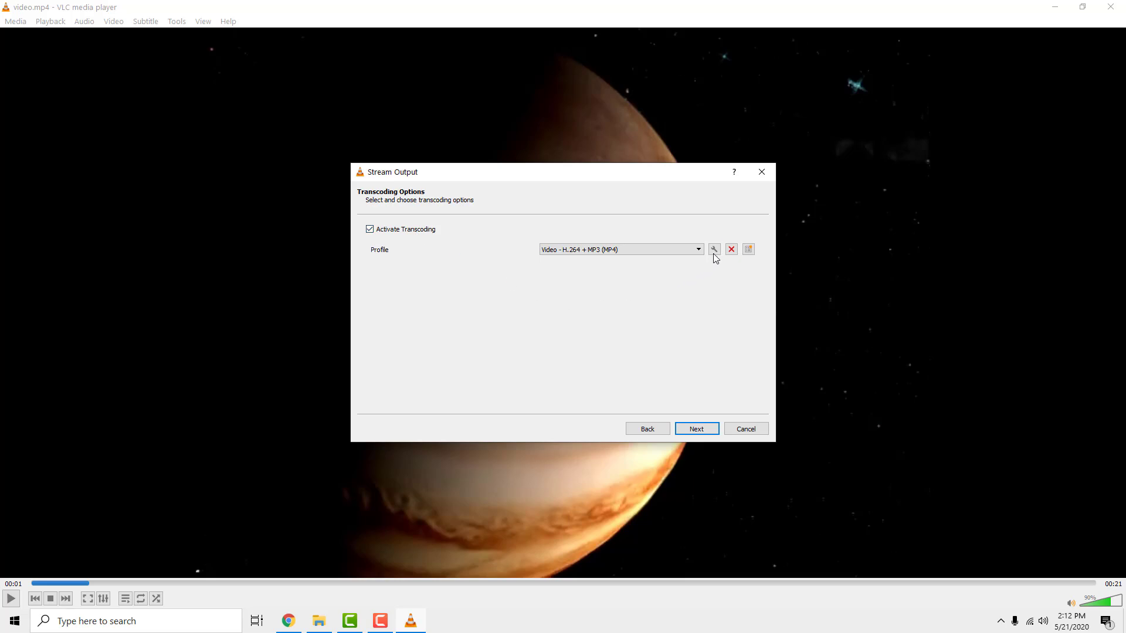
- Edit the MP4 profile to overlay subtitles on the video and save it
click(714, 249)
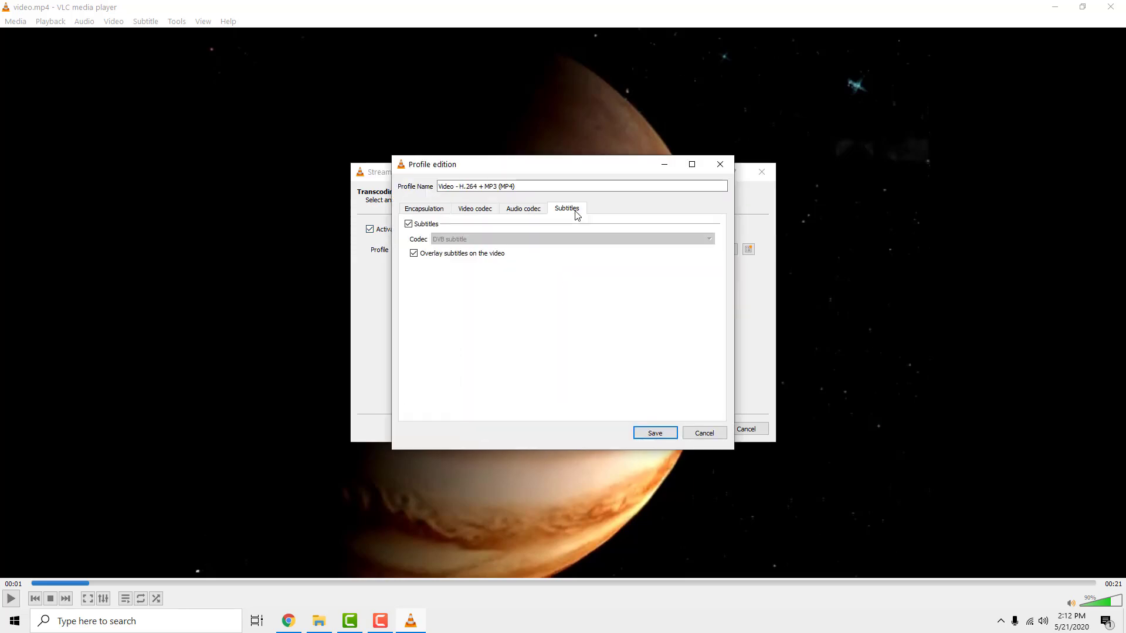
click(408, 223)
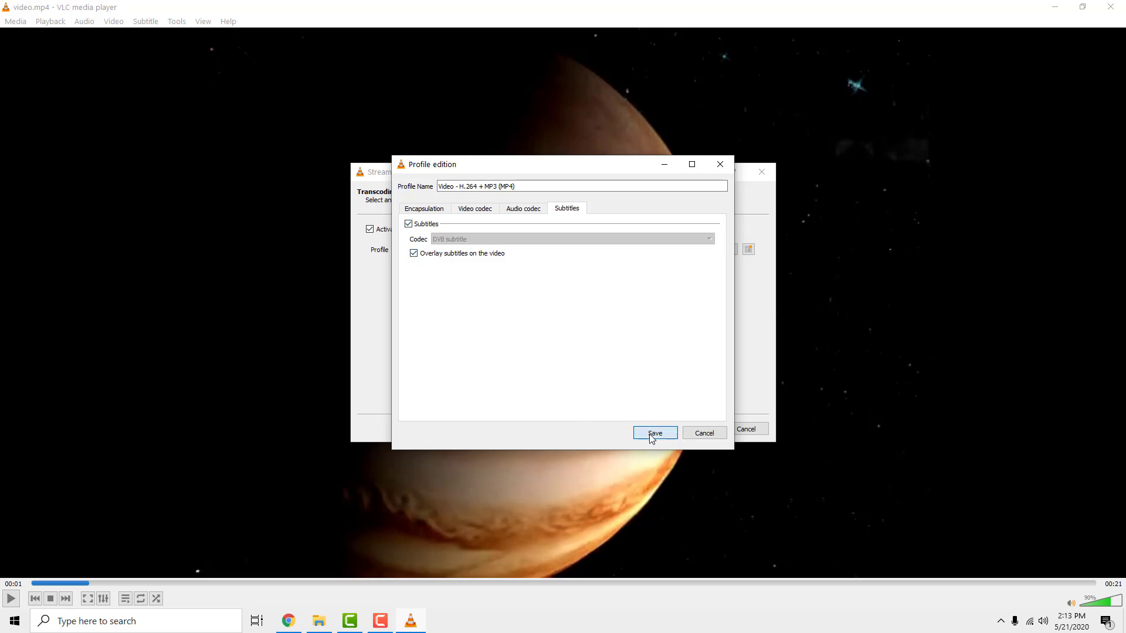
click(653, 432)
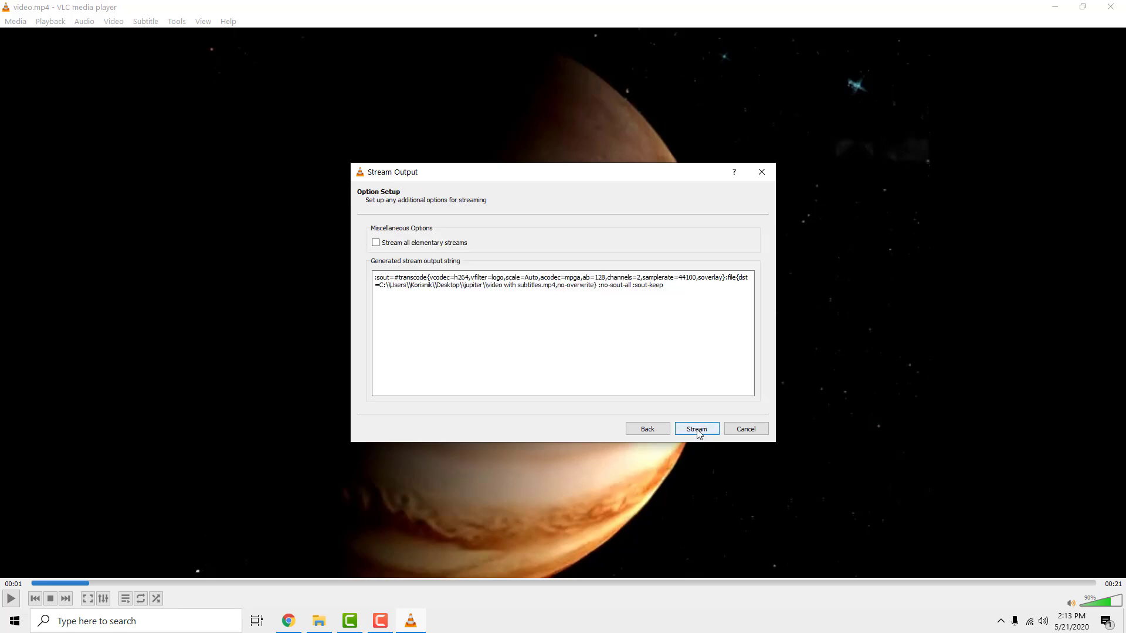
- Start the stream and select the new video with subtitles.mp4 in File Explorer
click(695, 429)
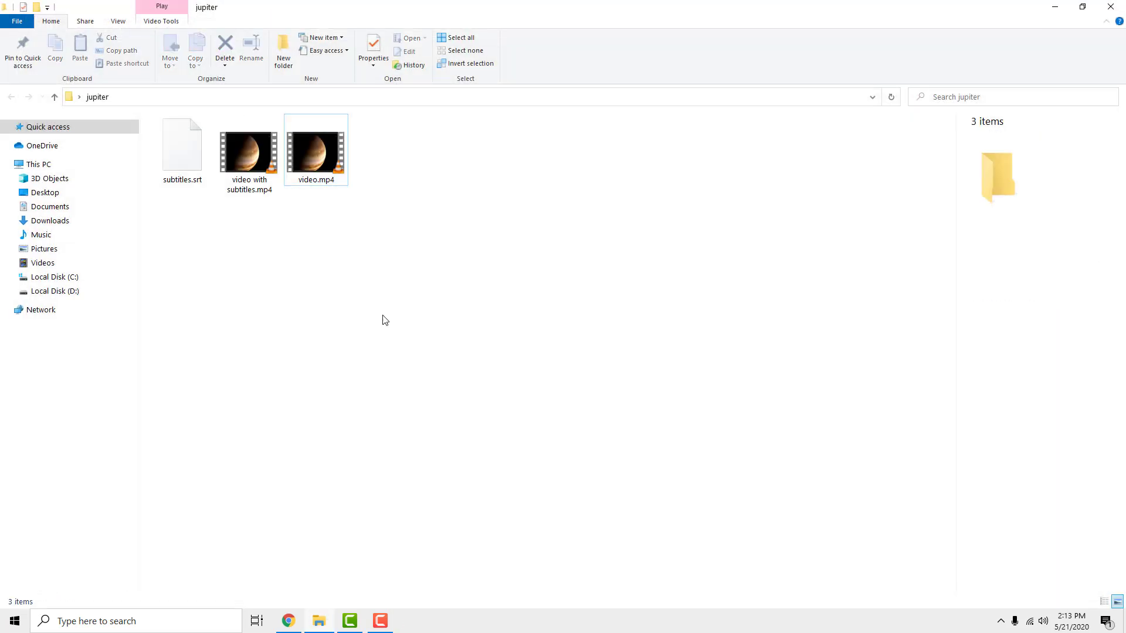
click(249, 152)
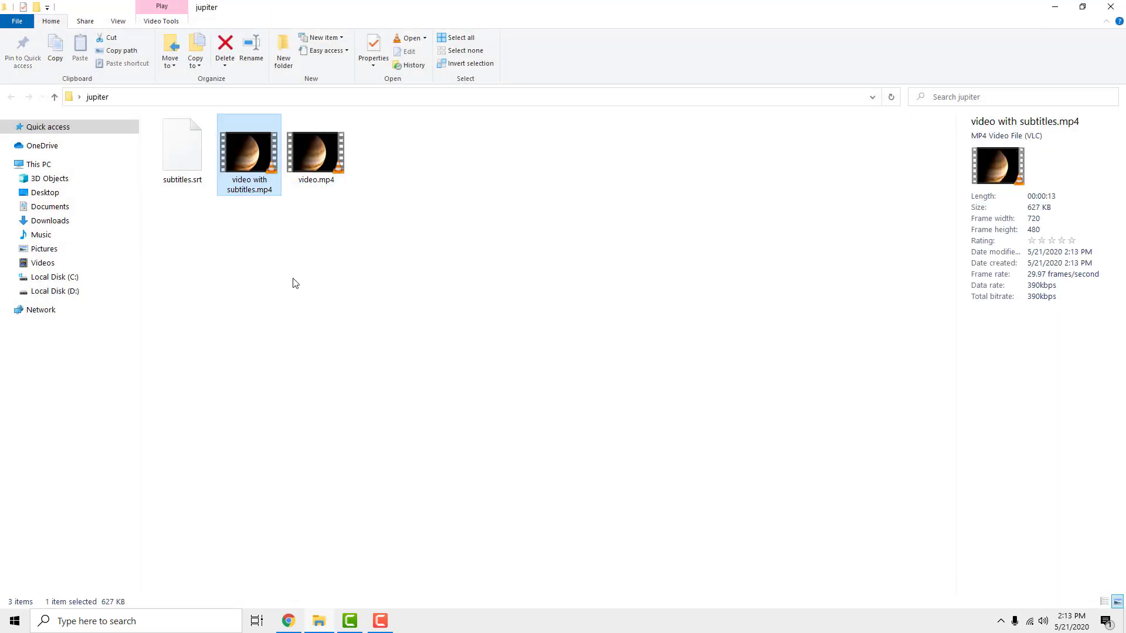